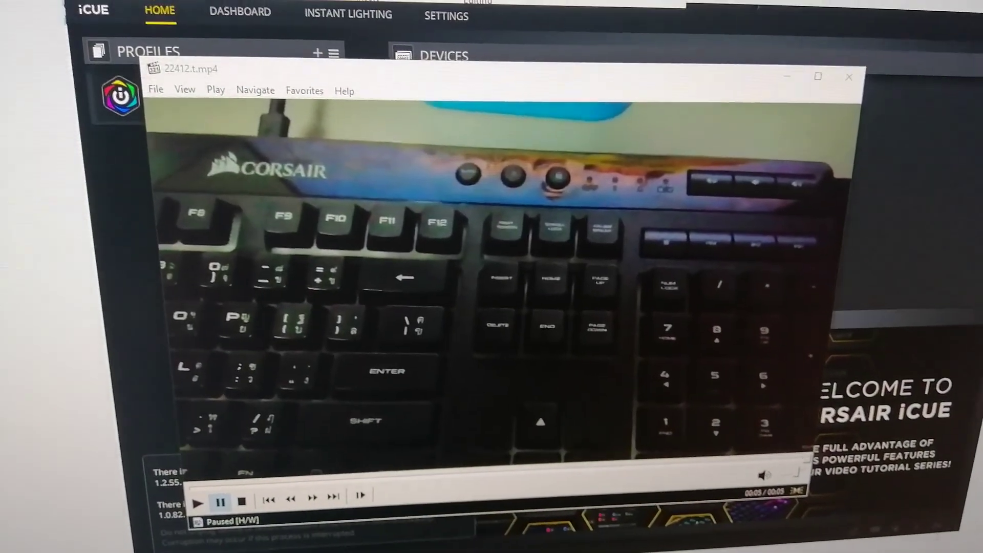
- Read through the Corsair support reply listing the clean-reinstall and registry cleanup steps
click(199, 500)
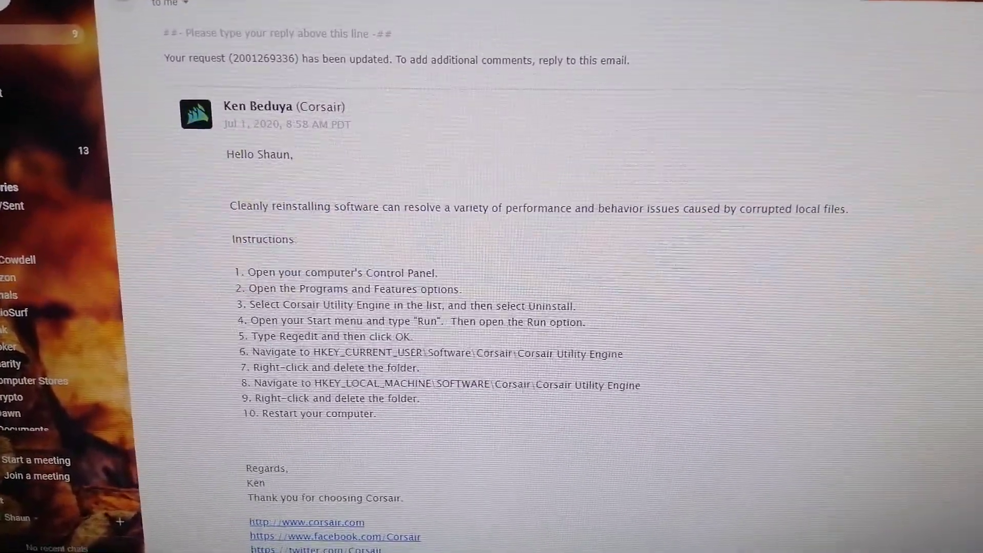
scroll(down, 3)
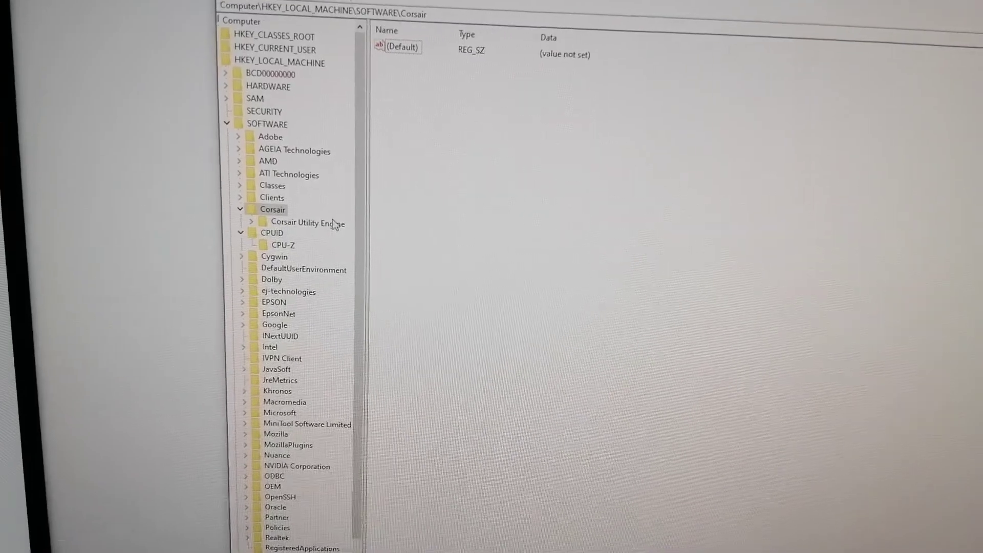
- Bring up the key actions for Corsair Utility Engine under HKEY_LOCAL_MACHINE\SOFTWARE\Corsair
right_click(307, 223)
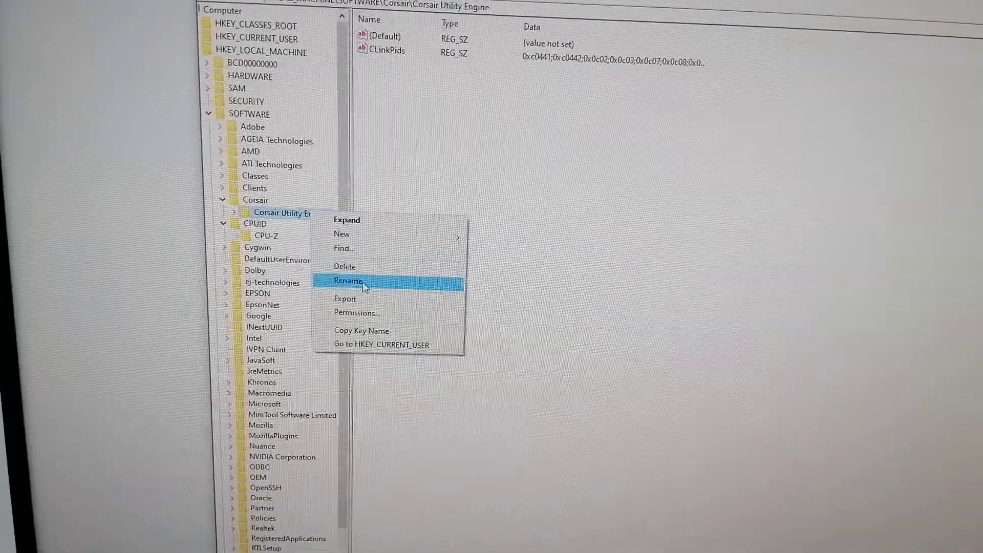